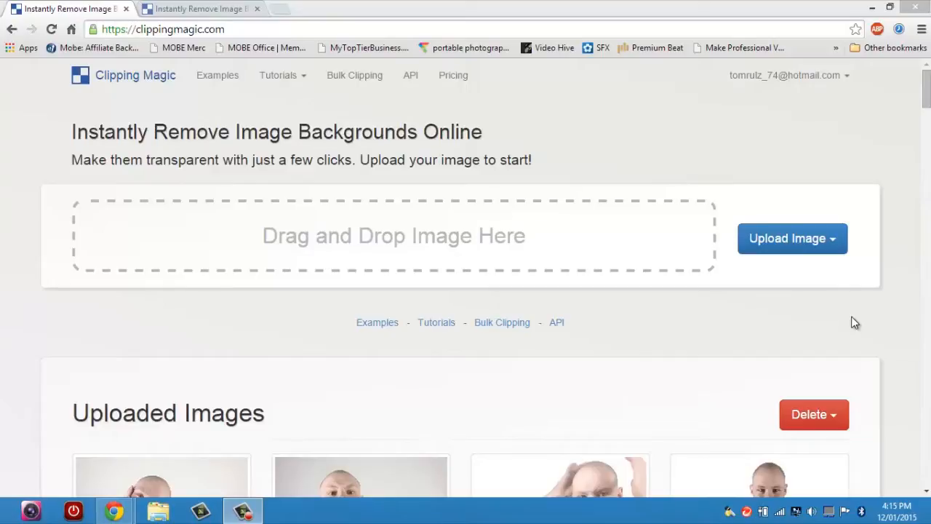
{"action": "mouse_move", "coordinate": [856, 287]}
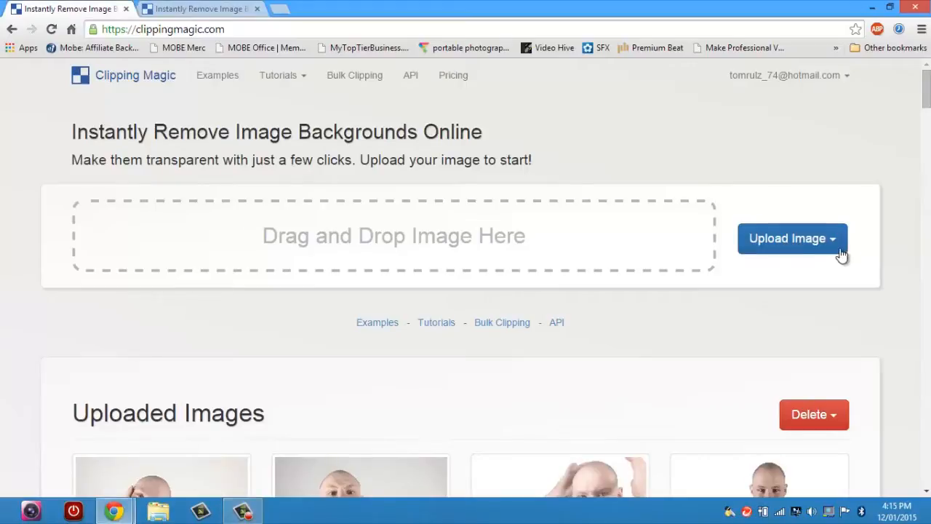
Step: Choose adoring.jpg from the Images folder as the photo to upload
{"action": "left_click", "coordinate": [787, 238]}
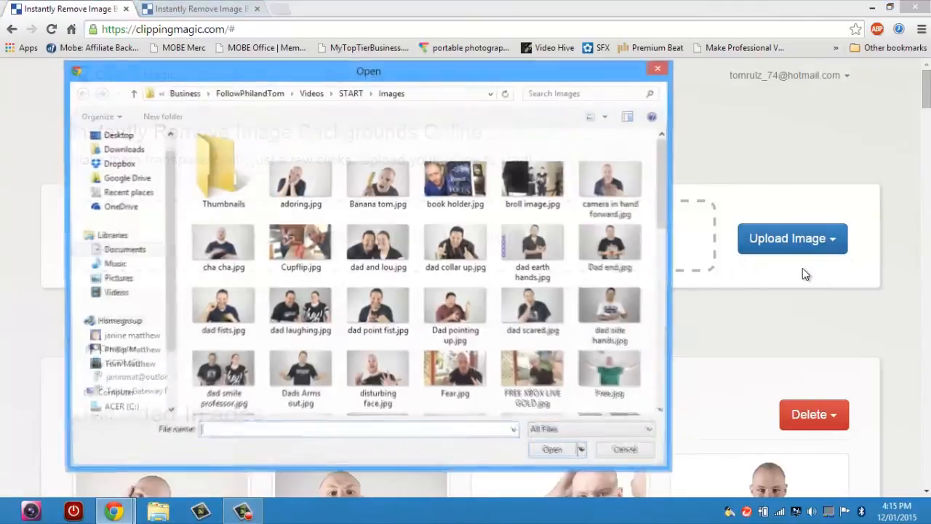
{"action": "left_click", "coordinate": [379, 245]}
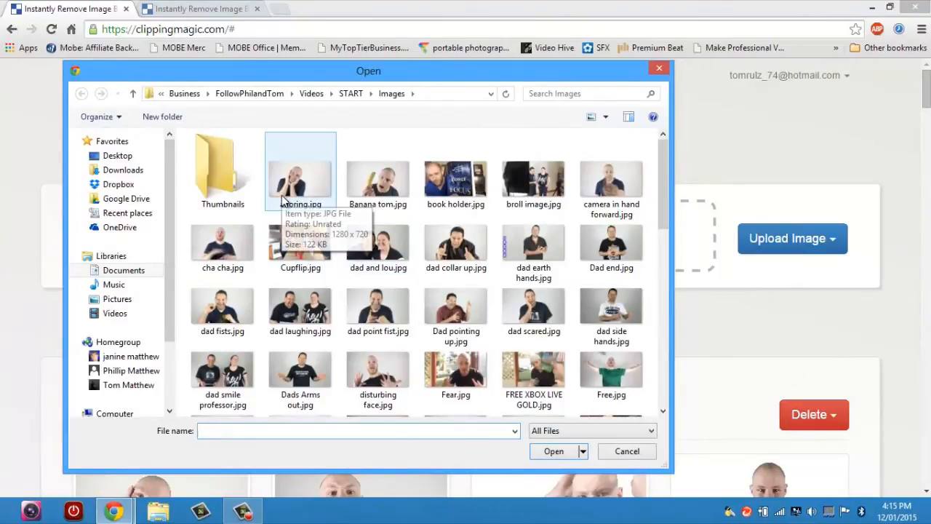
{"action": "left_click", "coordinate": [300, 172]}
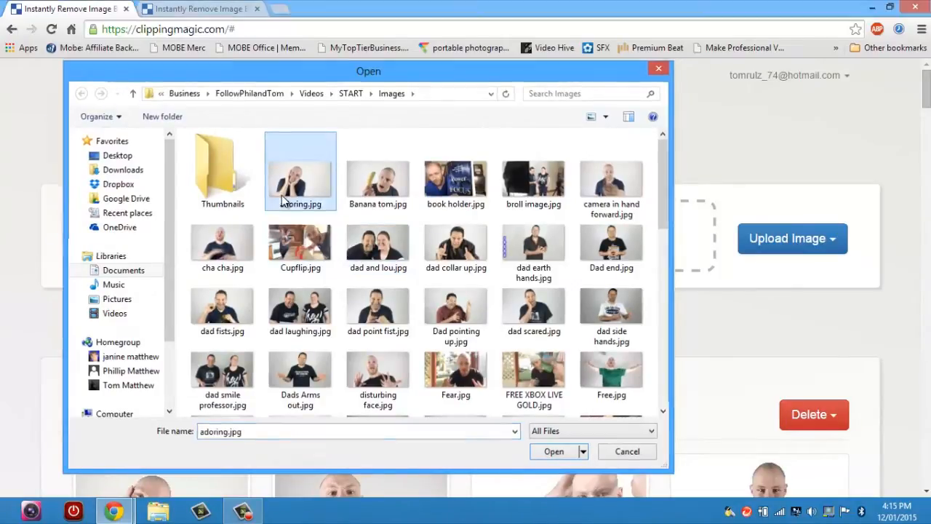
Step: Upload adoring.jpg, mark the man's head, body and arms to keep and the background beside his arm to remove
{"action": "left_click", "coordinate": [553, 451]}
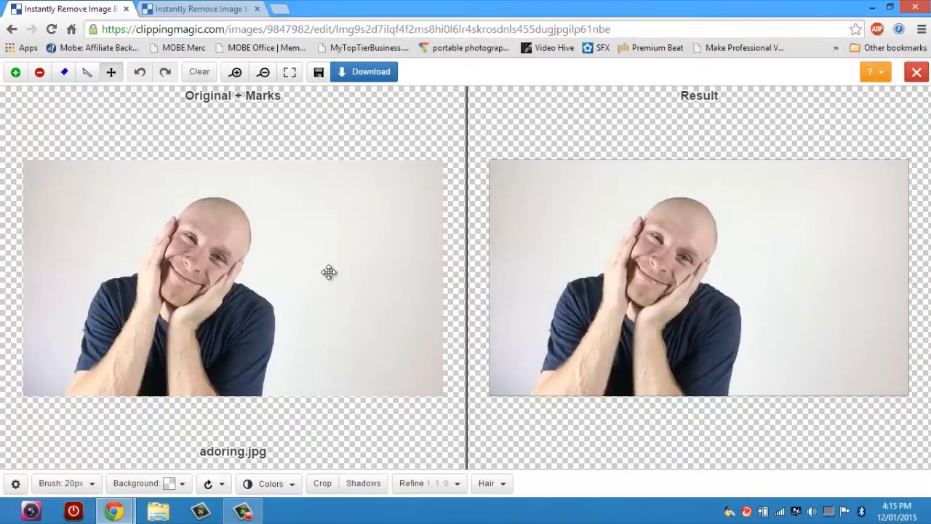
{"action": "mouse_move", "coordinate": [211, 251]}
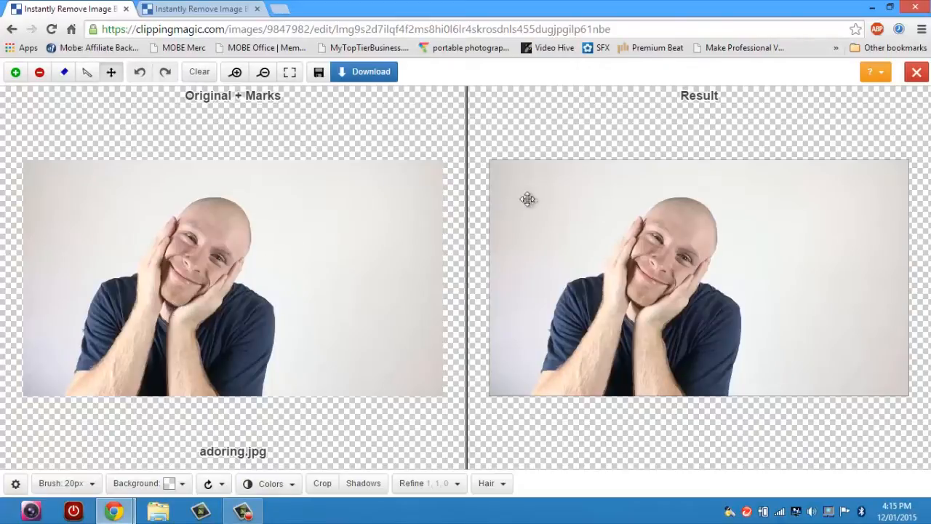
{"action": "mouse_move", "coordinate": [596, 224]}
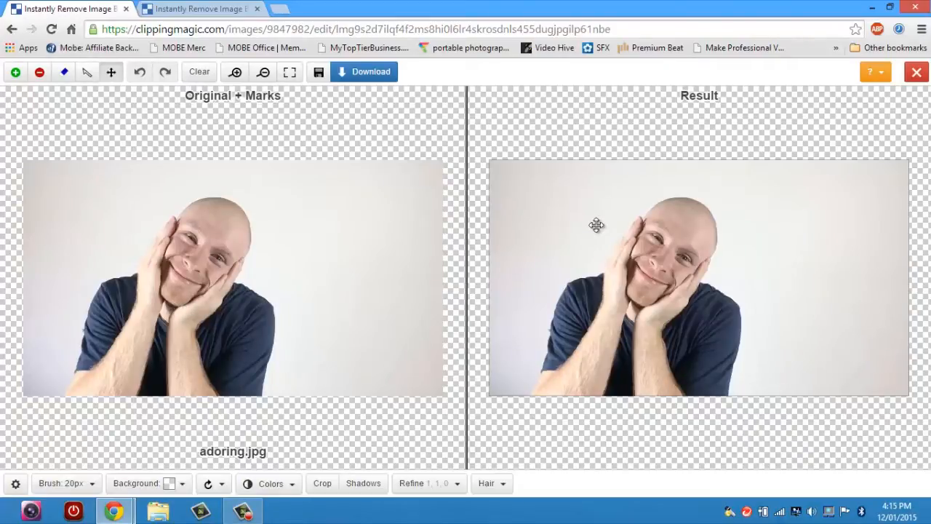
{"action": "mouse_move", "coordinate": [342, 190]}
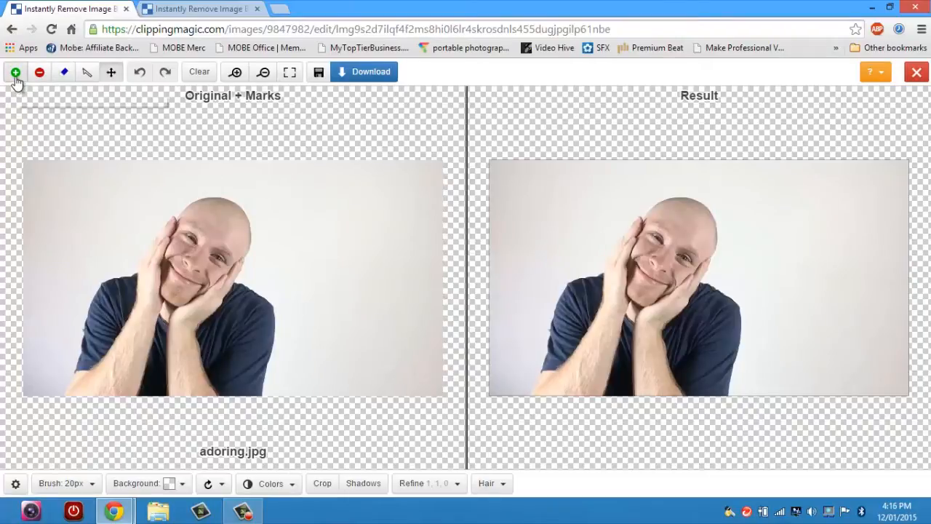
{"action": "left_click", "coordinate": [215, 217]}
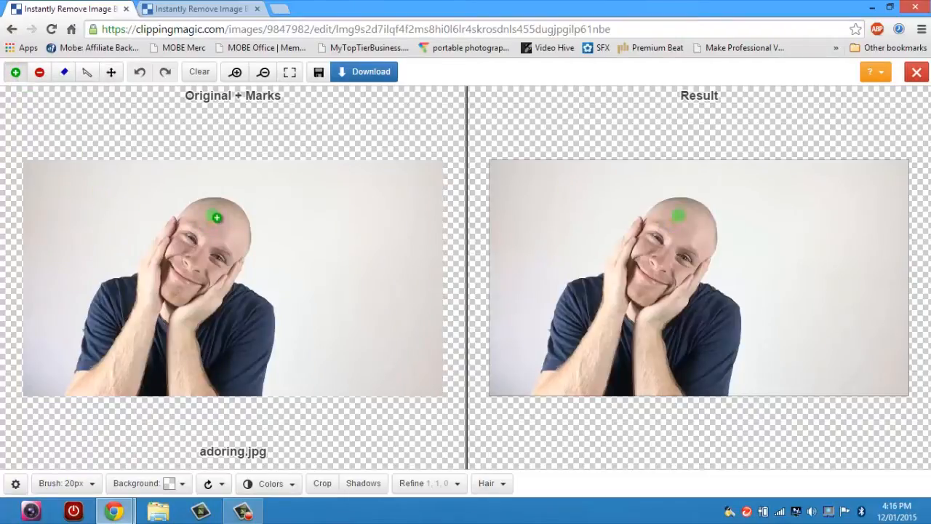
{"action": "left_click_drag", "start_coordinate": [217, 217], "coordinate": [169, 404]}
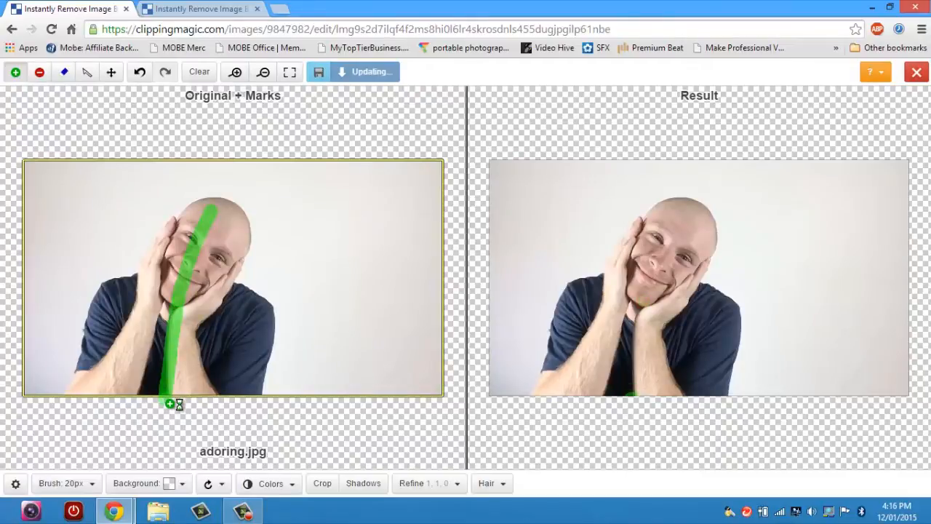
{"action": "left_click_drag", "start_coordinate": [94, 320], "coordinate": [226, 323]}
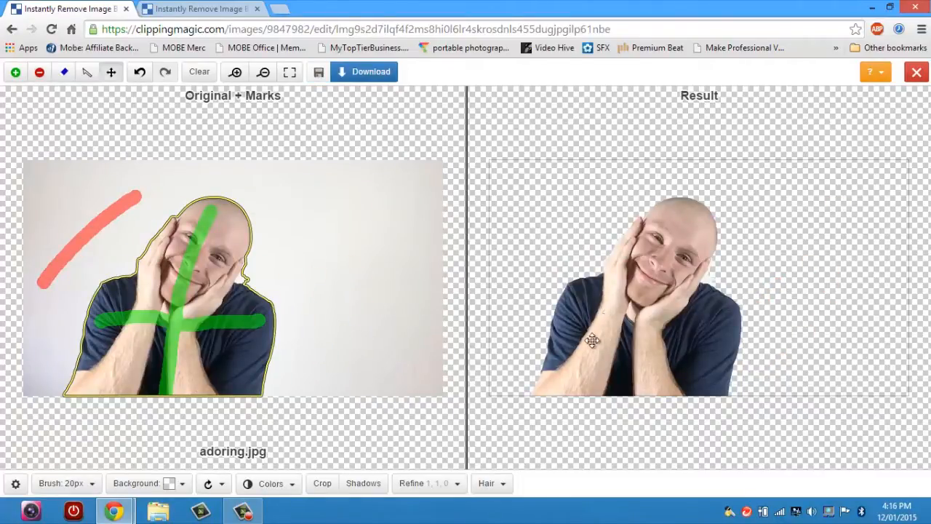
{"action": "mouse_move", "coordinate": [591, 278]}
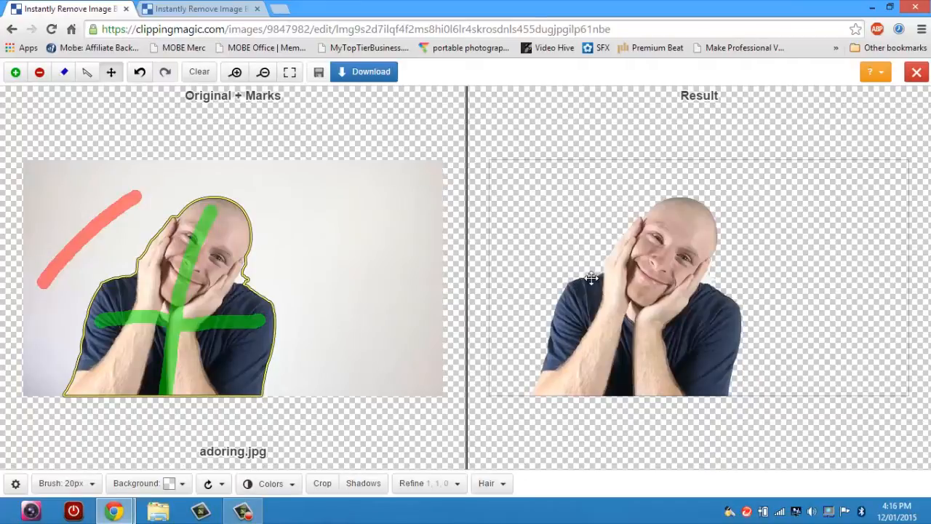
{"action": "mouse_move", "coordinate": [708, 343]}
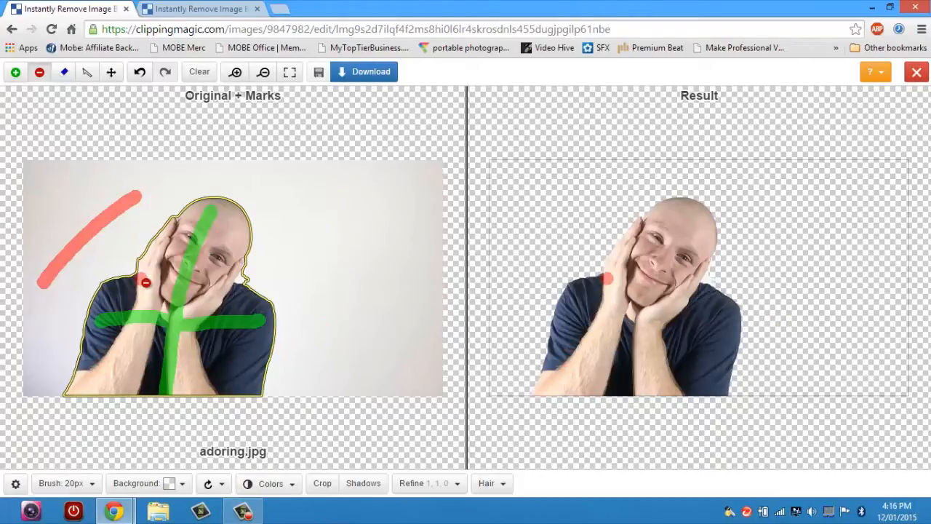
{"action": "left_click_drag", "start_coordinate": [145, 282], "coordinate": [276, 377]}
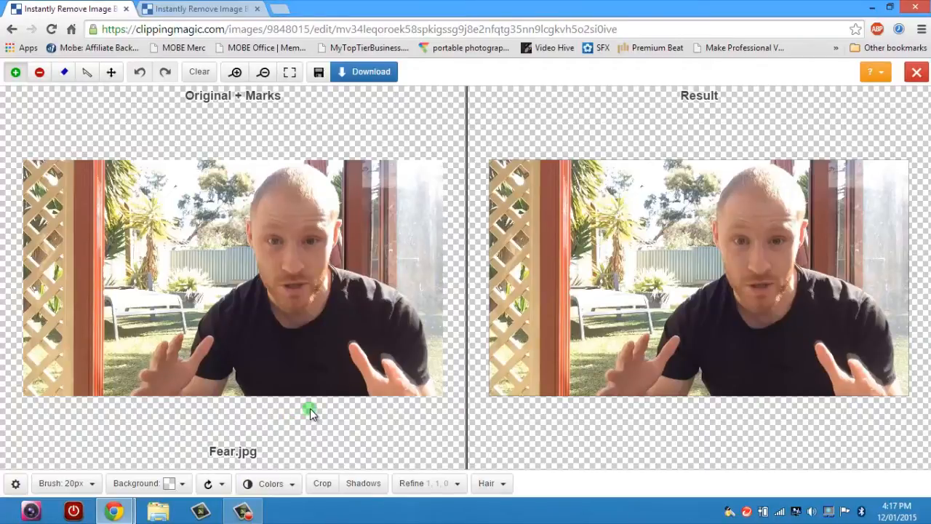
Step: Mark the man in Fear.jpg with keep strokes over his head and body so the result isolates him
{"action": "left_click", "coordinate": [232, 186]}
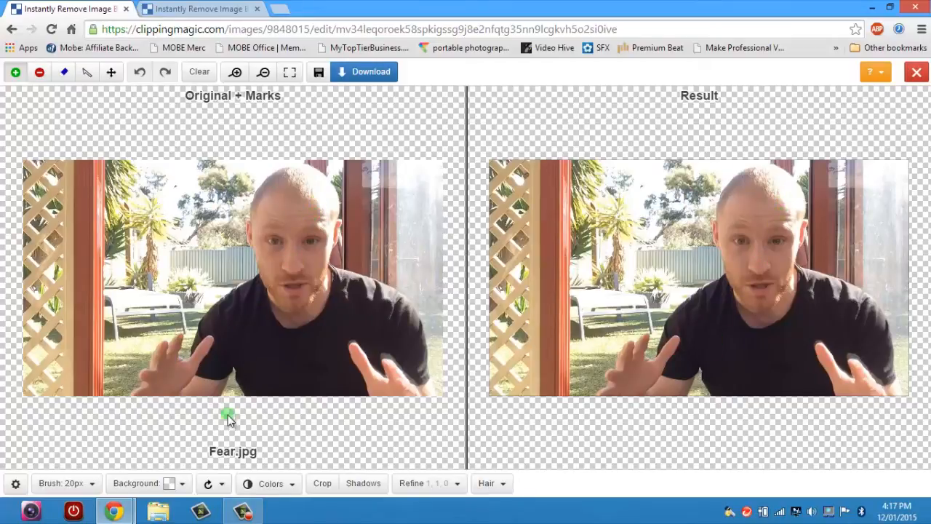
{"action": "left_click", "coordinate": [274, 390]}
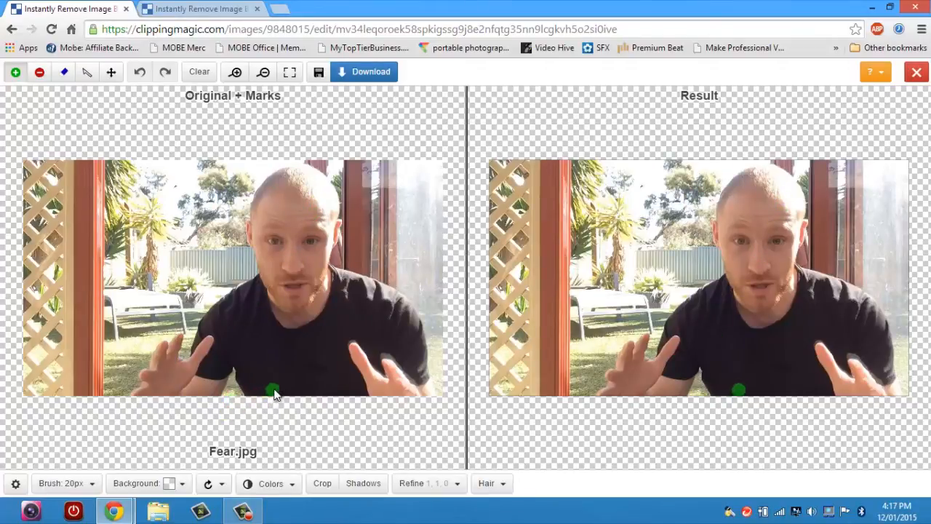
{"action": "left_click", "coordinate": [297, 180]}
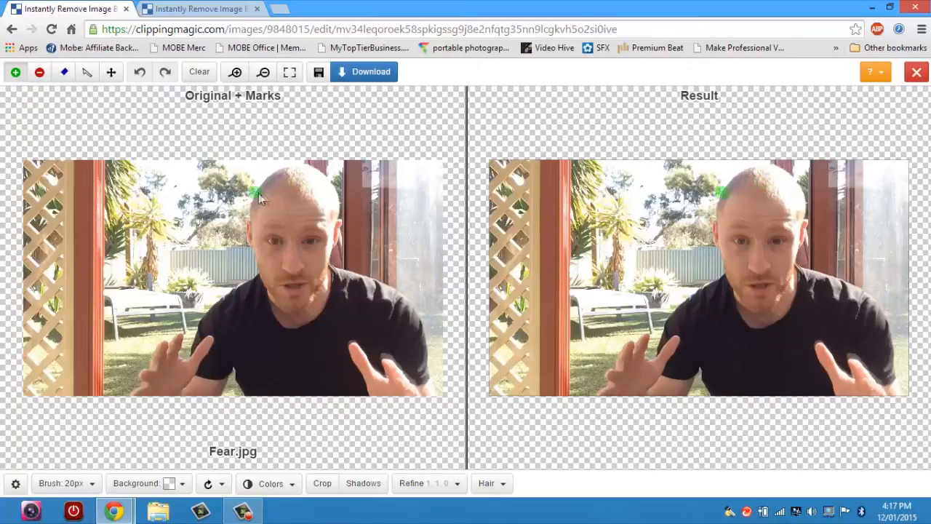
{"action": "left_click_drag", "start_coordinate": [297, 186], "coordinate": [297, 276]}
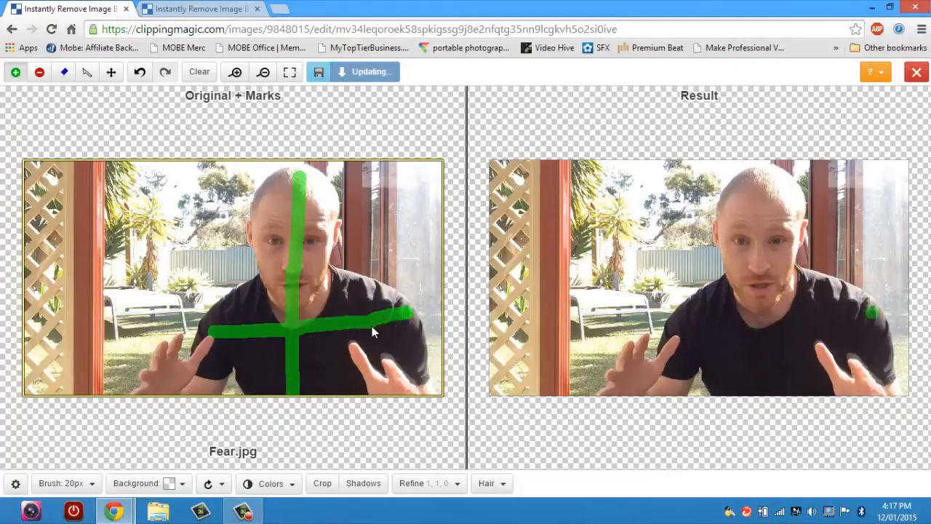
{"action": "left_click_drag", "start_coordinate": [371, 332], "coordinate": [188, 407]}
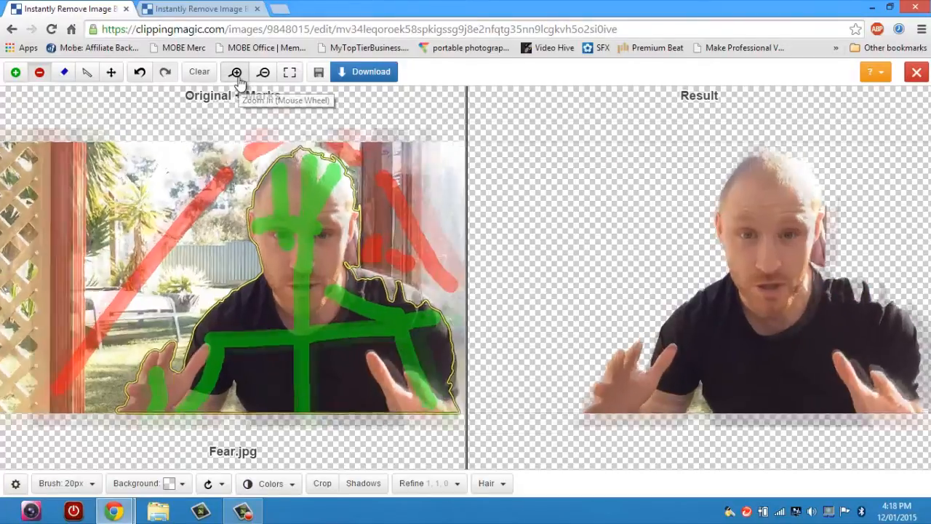
Step: Zoom in and add remove strokes beside the arm plus keep marks on the shirt and arm edge
{"action": "left_click", "coordinate": [235, 71]}
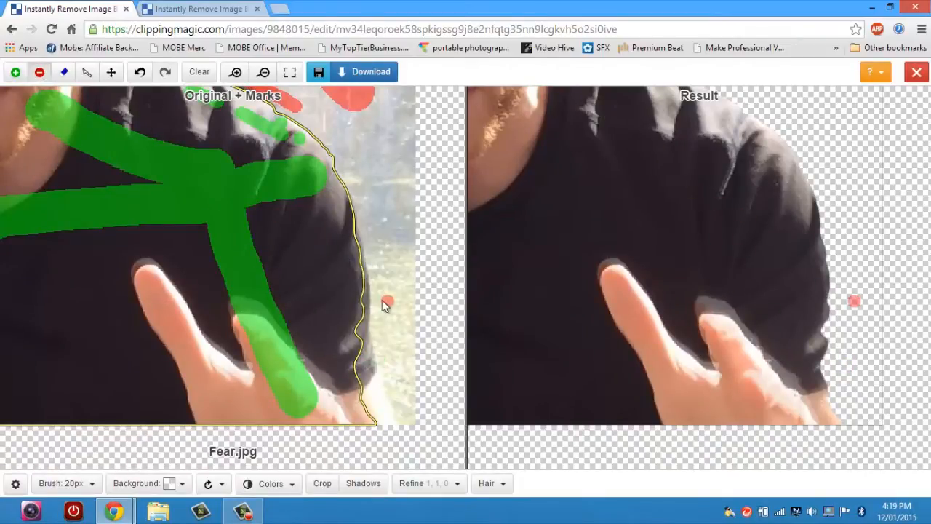
{"action": "left_click_drag", "start_coordinate": [385, 302], "coordinate": [390, 363]}
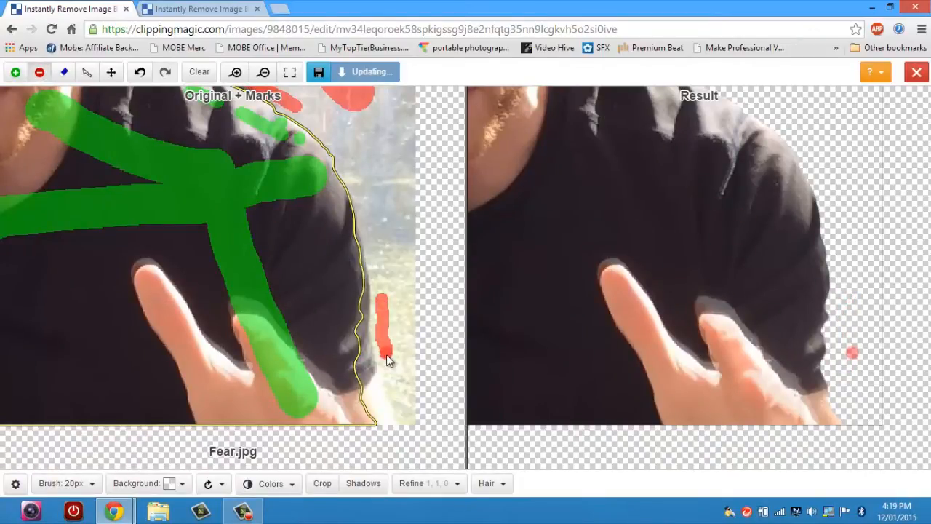
{"action": "left_click_drag", "start_coordinate": [381, 313], "coordinate": [408, 419]}
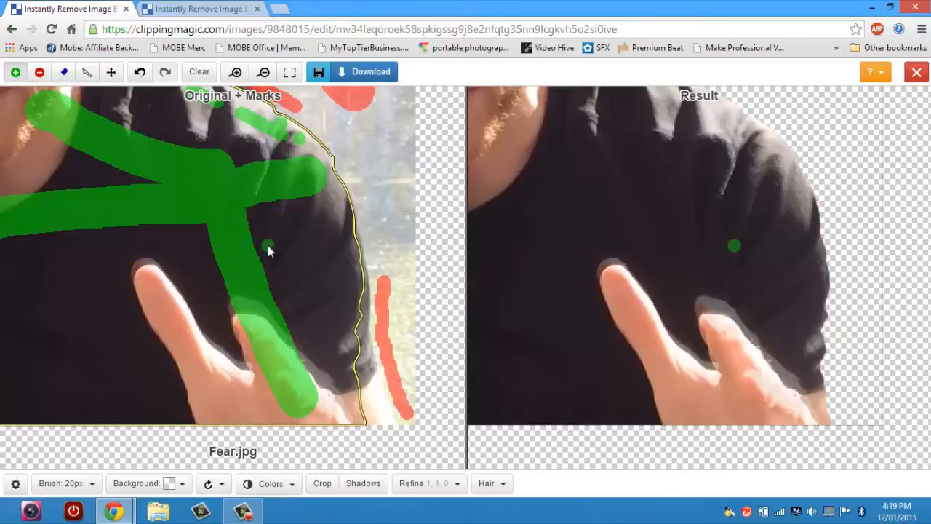
{"action": "left_click", "coordinate": [356, 337]}
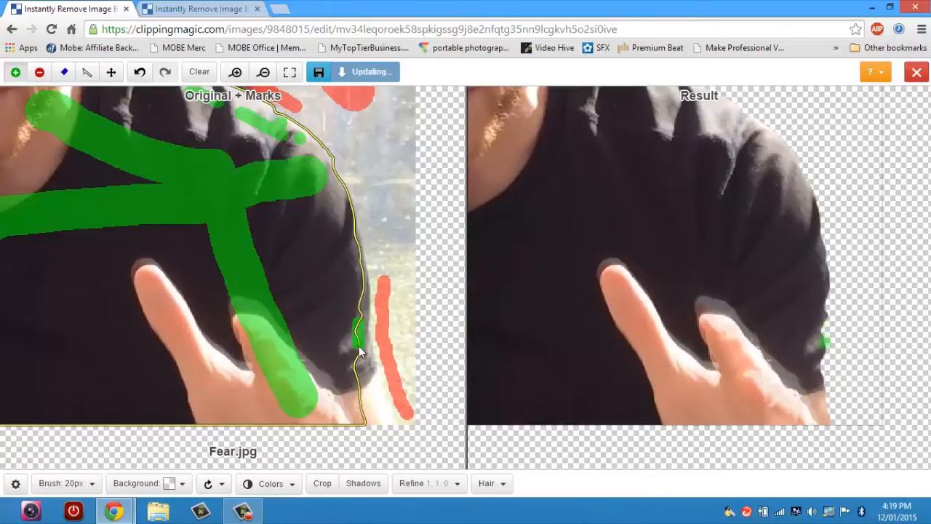
{"action": "left_click_drag", "start_coordinate": [358, 337], "coordinate": [371, 423]}
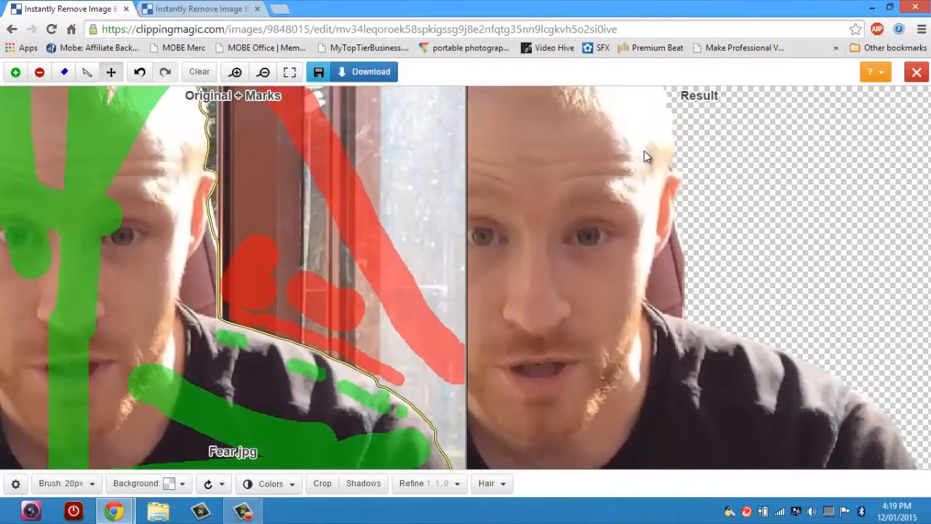
{"action": "mouse_move", "coordinate": [398, 108]}
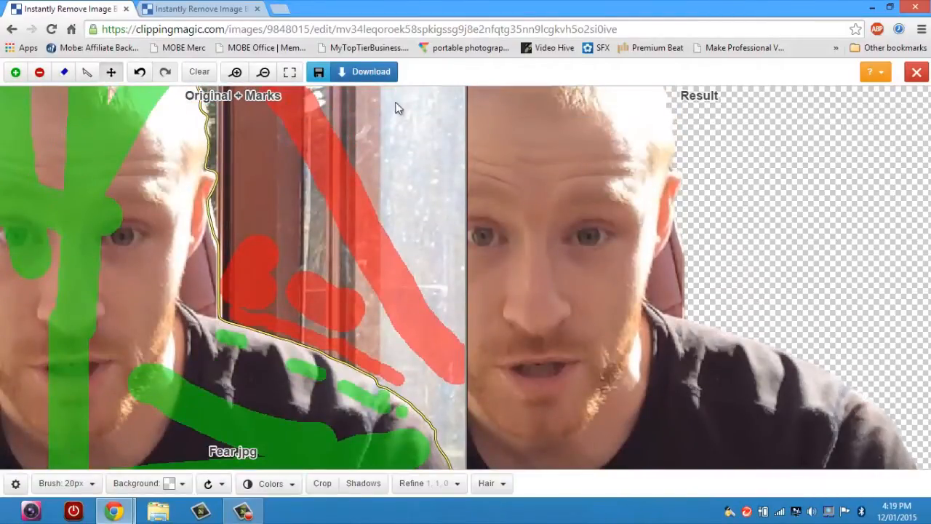
{"action": "mouse_move", "coordinate": [591, 192]}
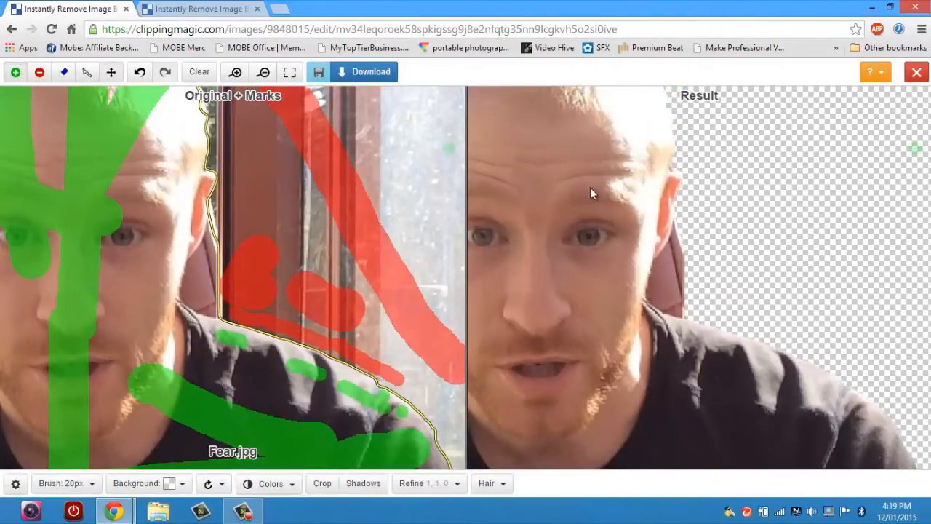
{"action": "mouse_move", "coordinate": [641, 236]}
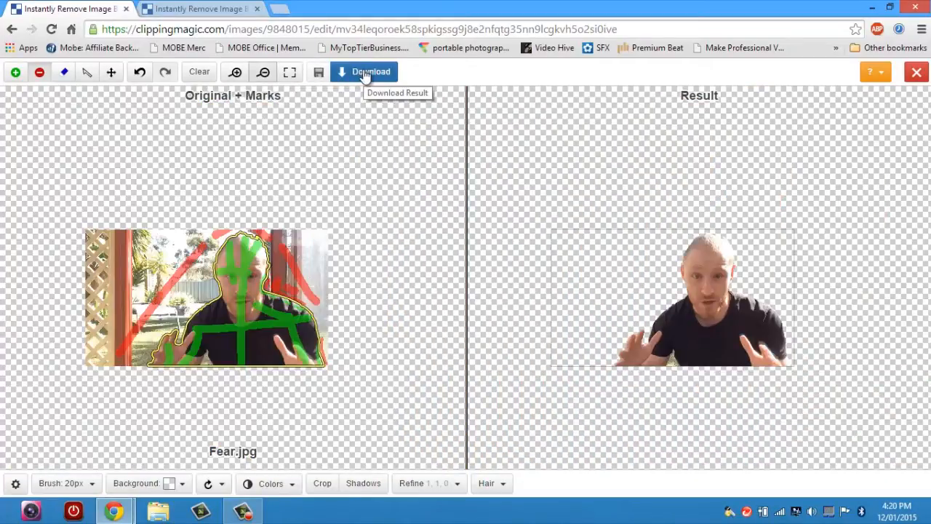
{"action": "left_click", "coordinate": [364, 71]}
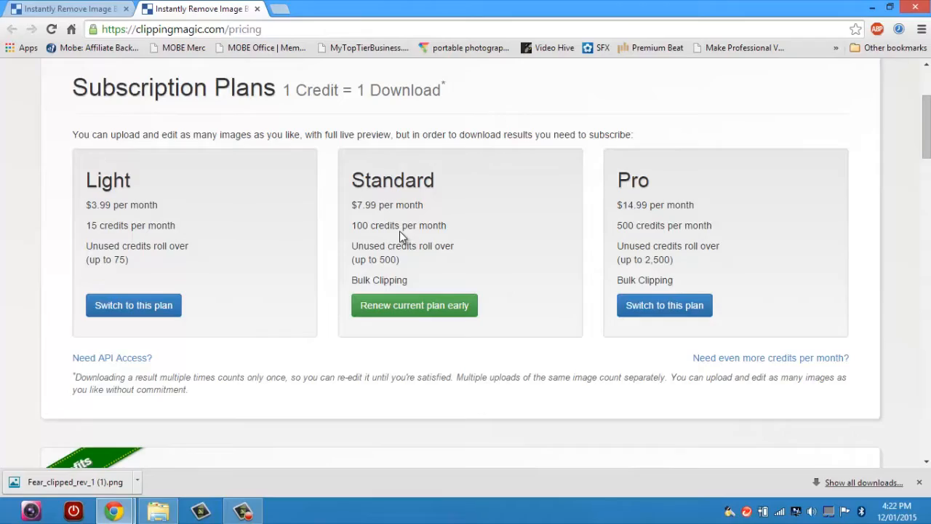
{"action": "mouse_move", "coordinate": [153, 221]}
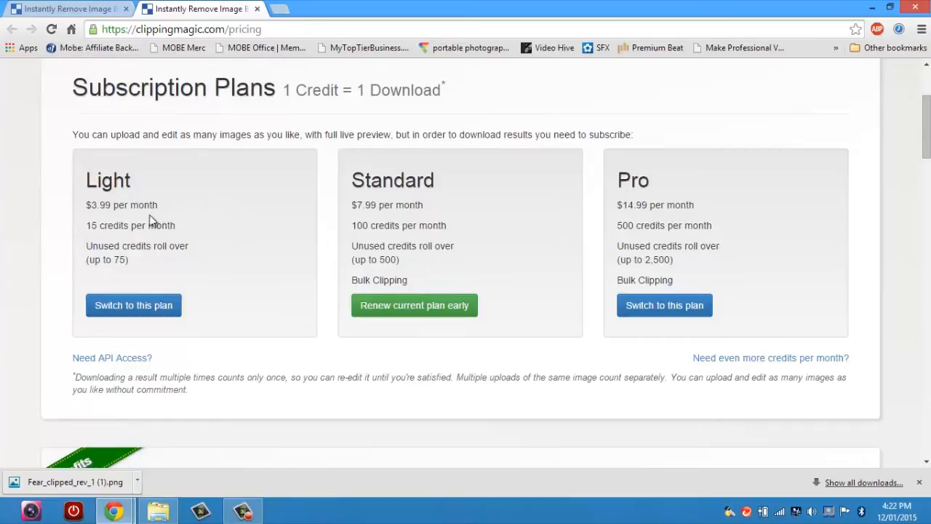
{"action": "mouse_move", "coordinate": [132, 240]}
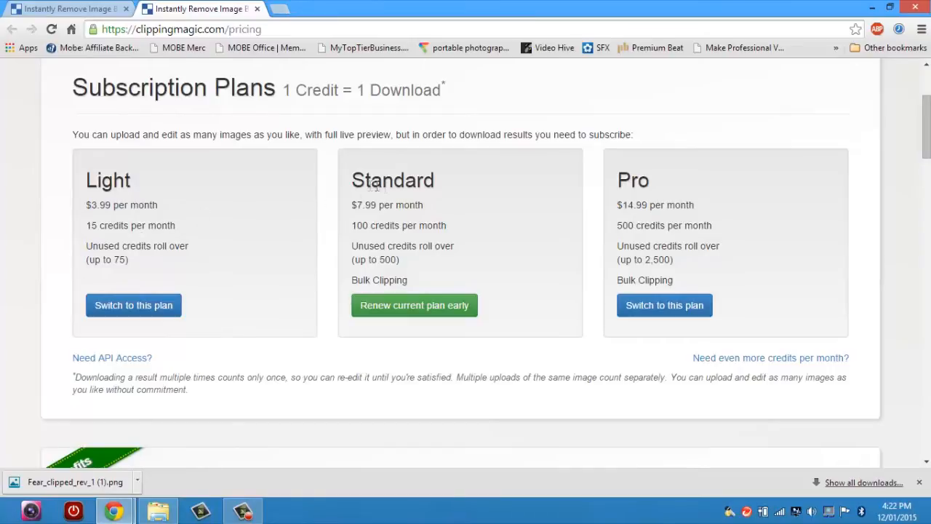
{"action": "mouse_move", "coordinate": [396, 240]}
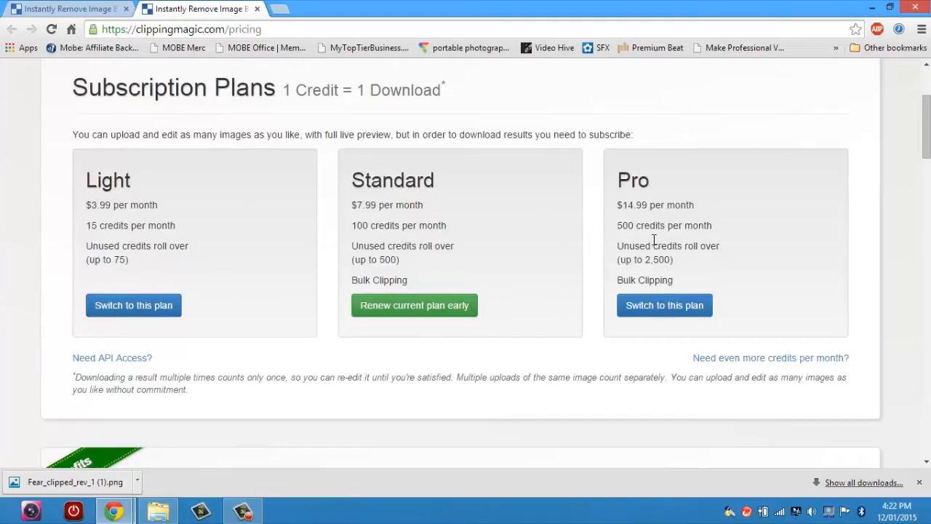
{"action": "mouse_move", "coordinate": [653, 240]}
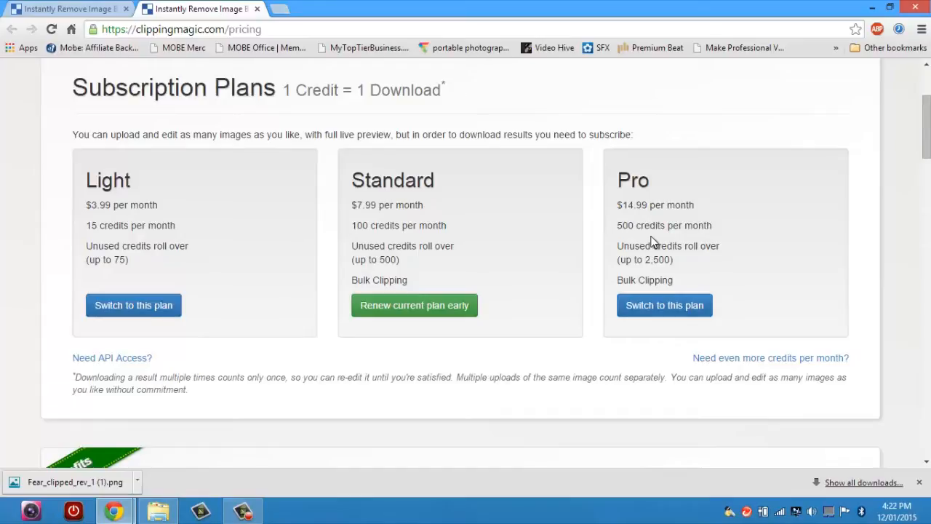
{"action": "mouse_move", "coordinate": [644, 246]}
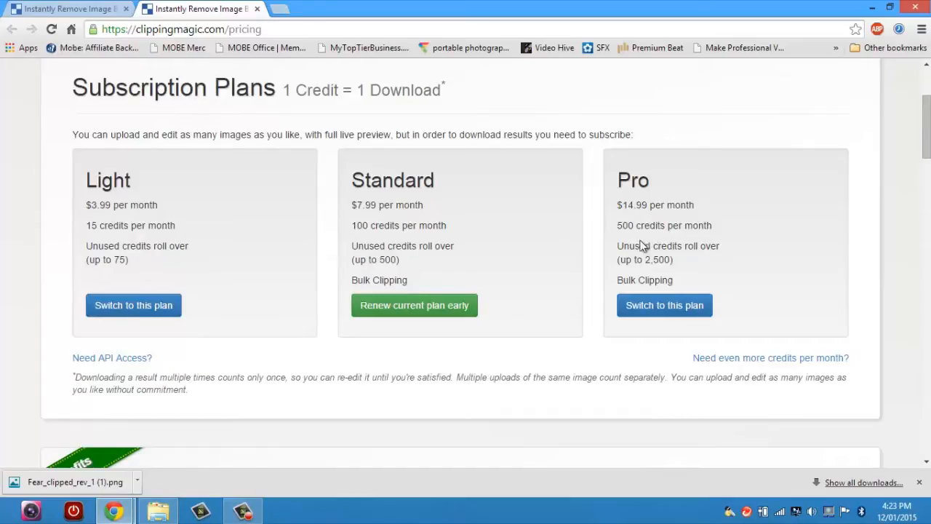
{"action": "mouse_move", "coordinate": [173, 240]}
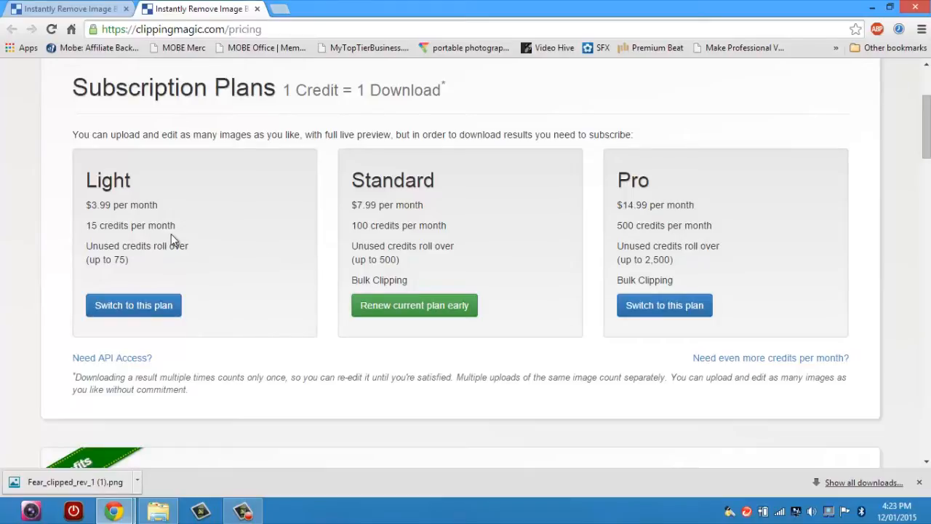
{"action": "mouse_move", "coordinate": [209, 246]}
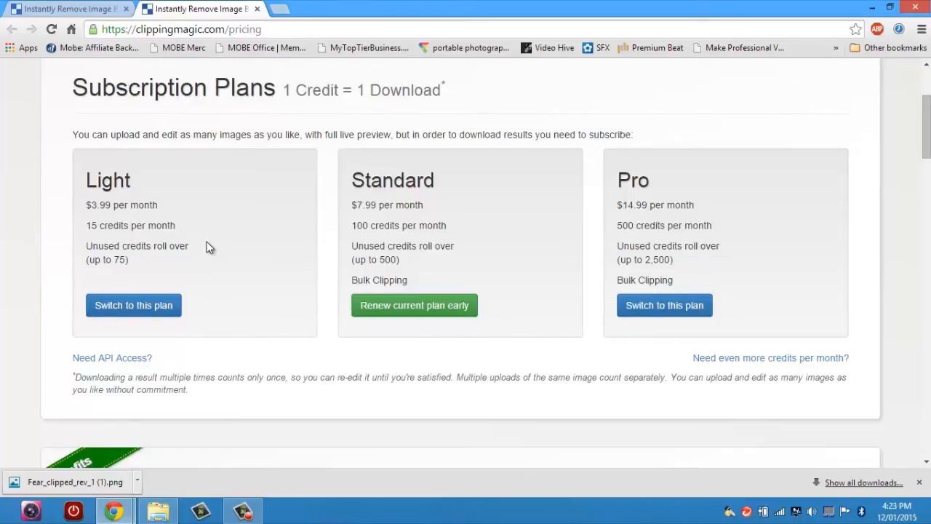